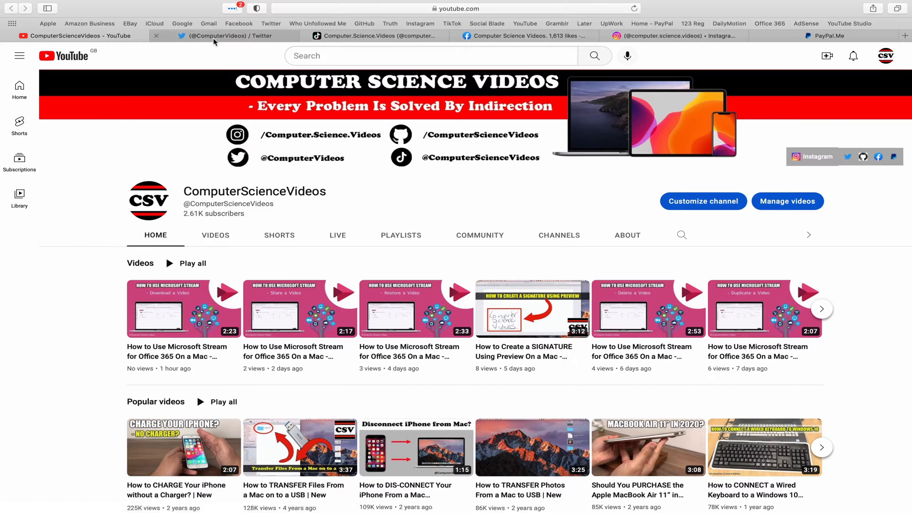
- Browse the channel's YouTube, TikTok and Facebook profile tabs in Safari
left_click(234, 35)
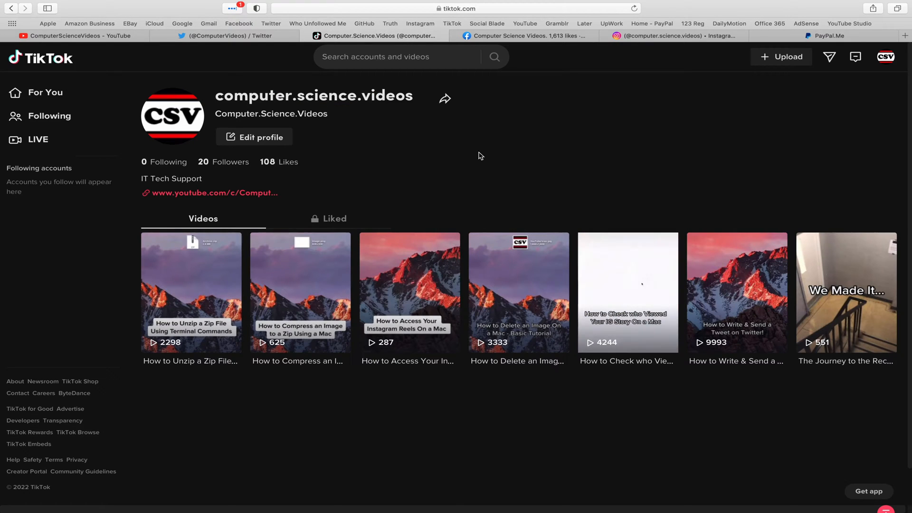
left_click(529, 35)
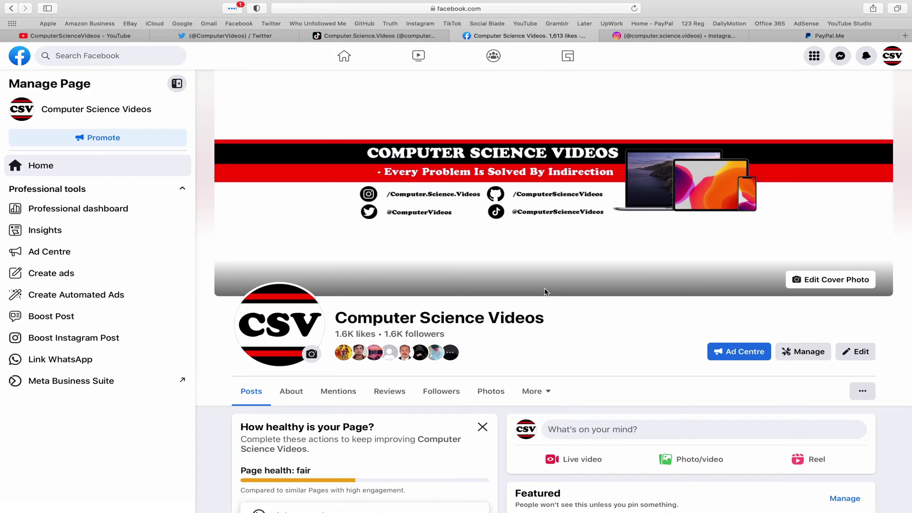
left_click(674, 36)
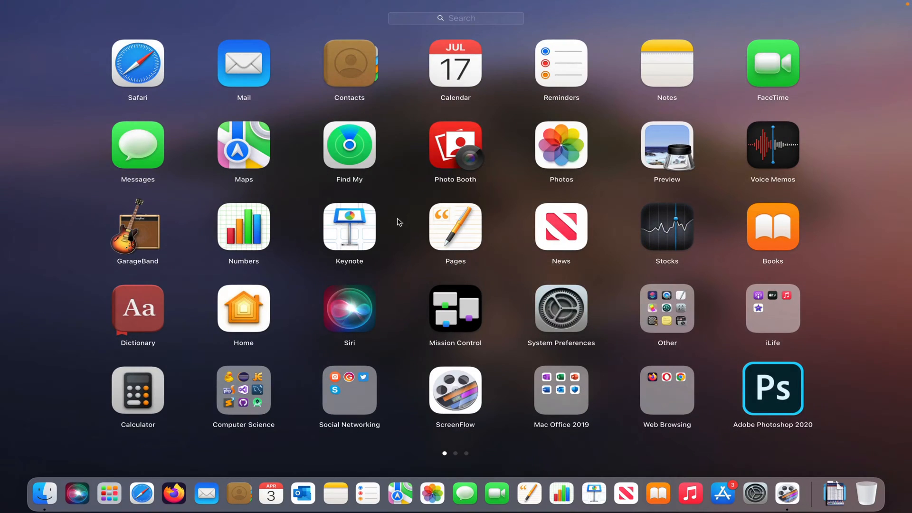
- Search Launchpad for 'chro' to launch Google Chrome
type("chro")
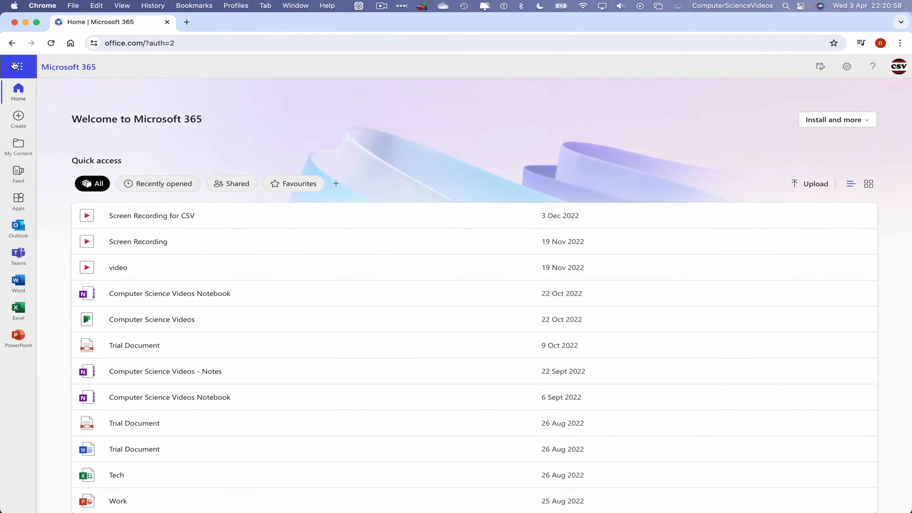
- Launch OneDrive from the Microsoft 365 app bar
left_click(18, 66)
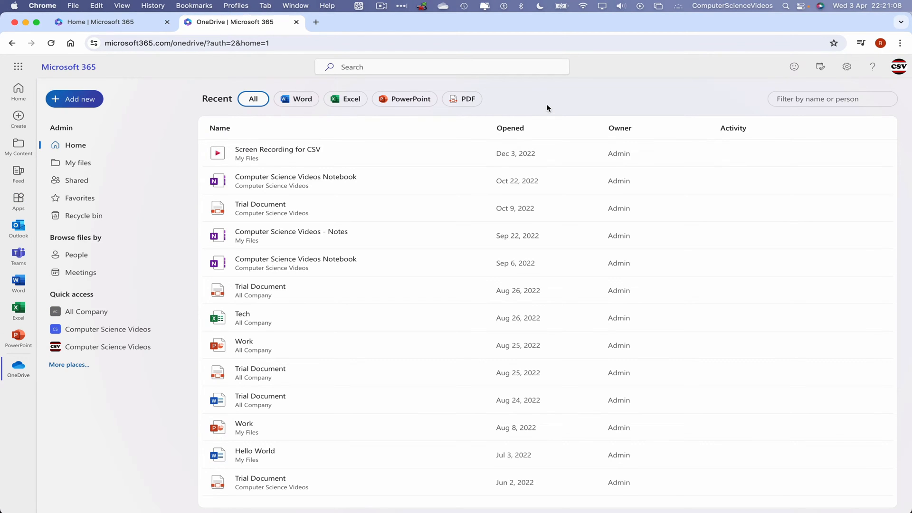
- Show My files and expand the Add new dropdown
left_click(78, 162)
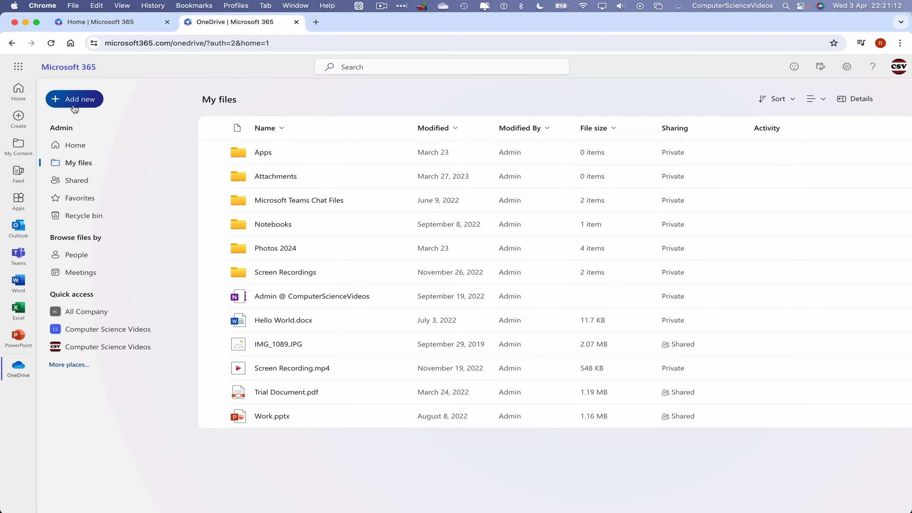
left_click(75, 99)
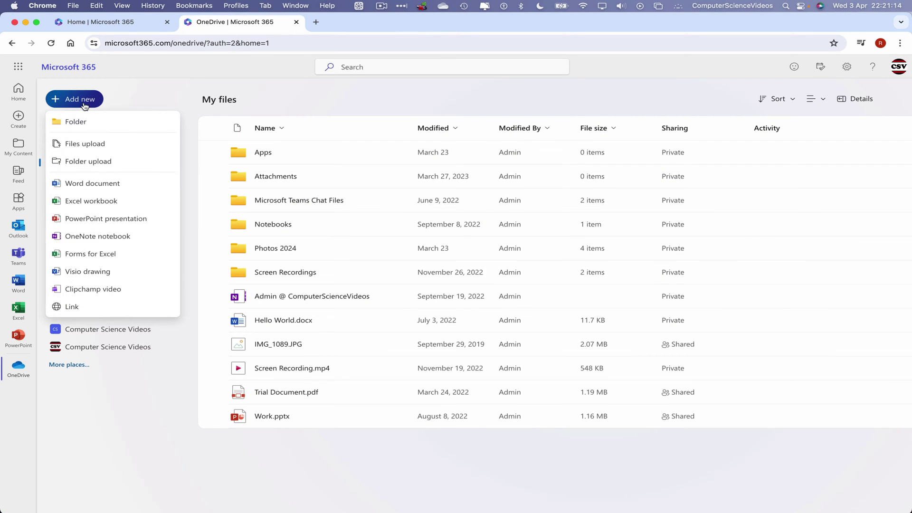
mouse_move(108, 144)
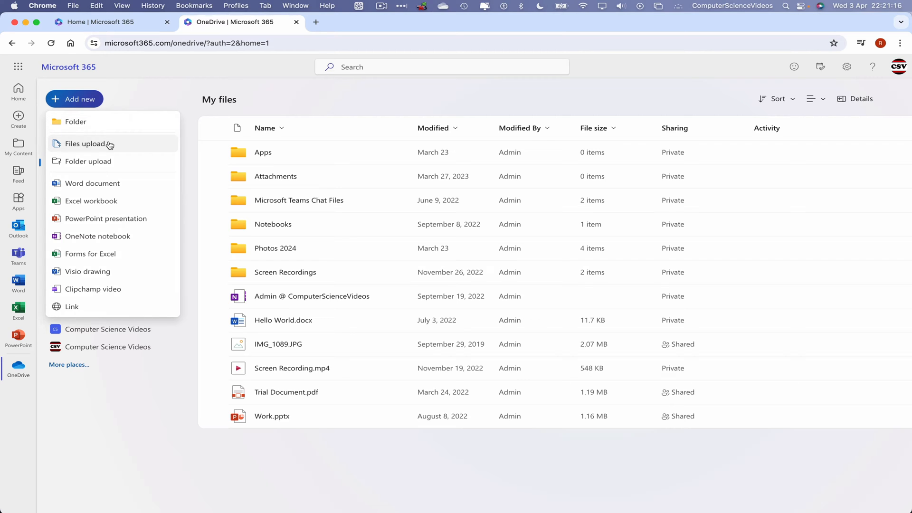
mouse_move(111, 164)
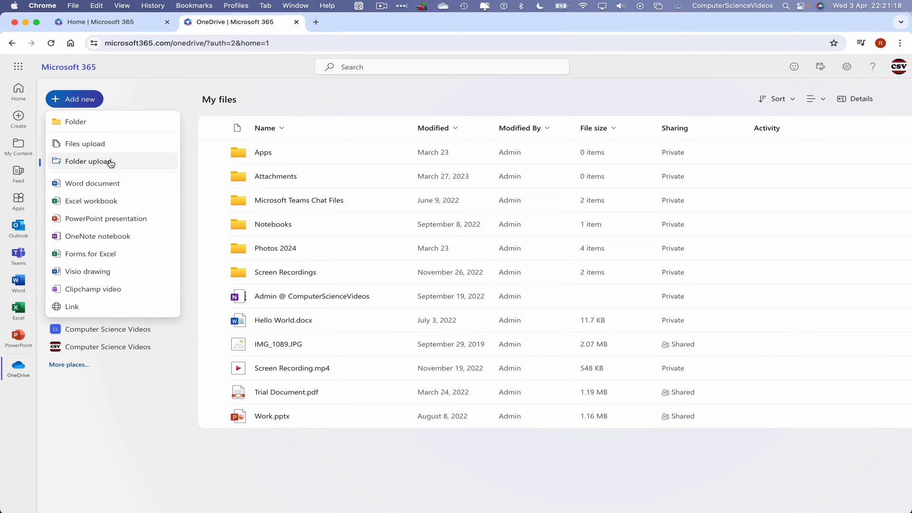
mouse_move(131, 184)
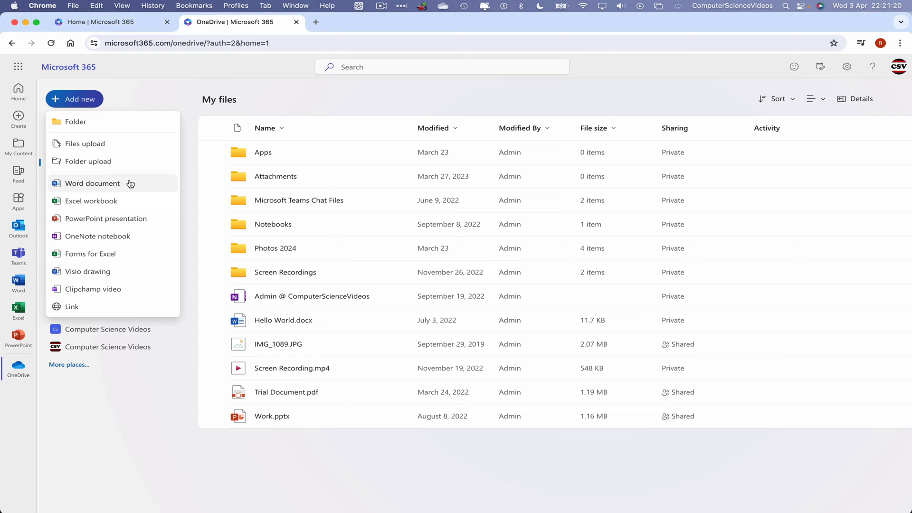
mouse_move(101, 219)
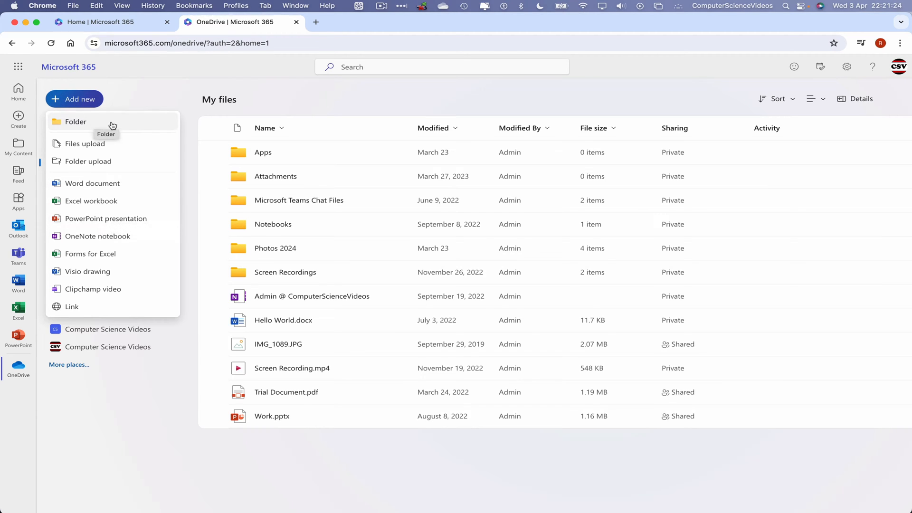
- Create a new folder named '2024' with the red colour
left_click(75, 122)
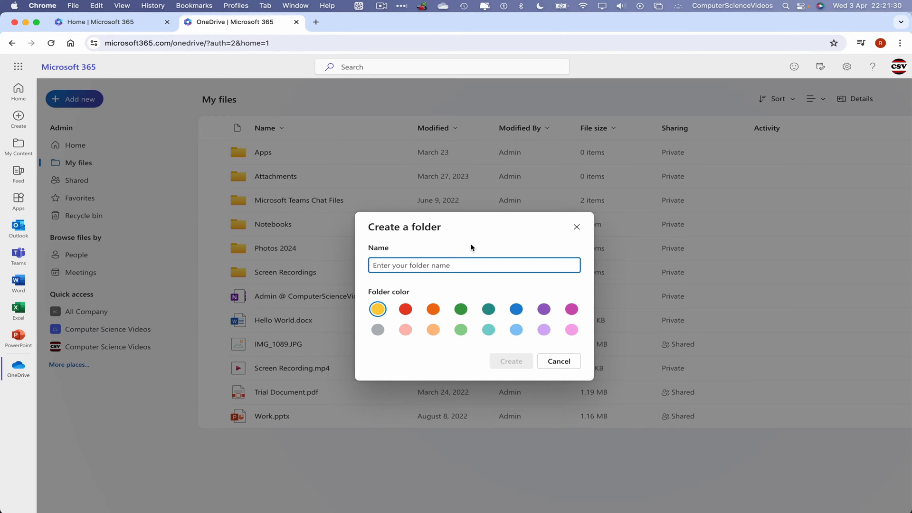
type("2024")
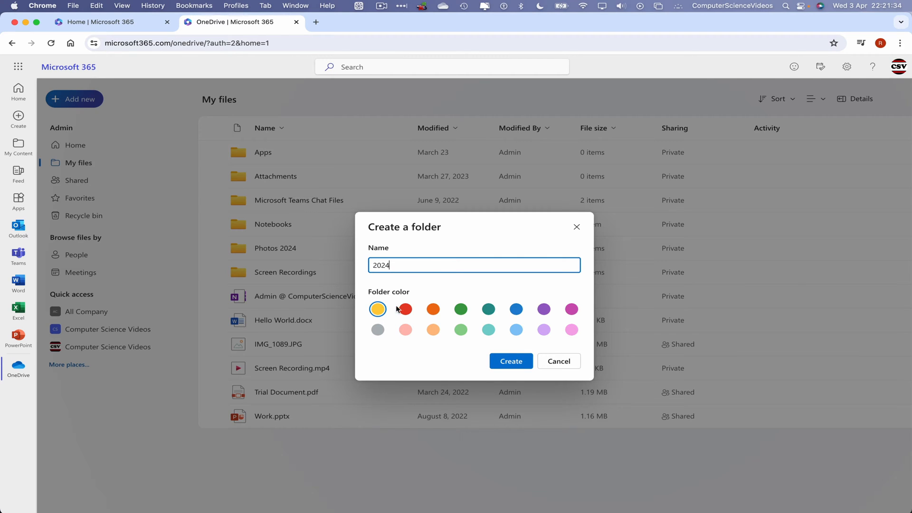
left_click(405, 309)
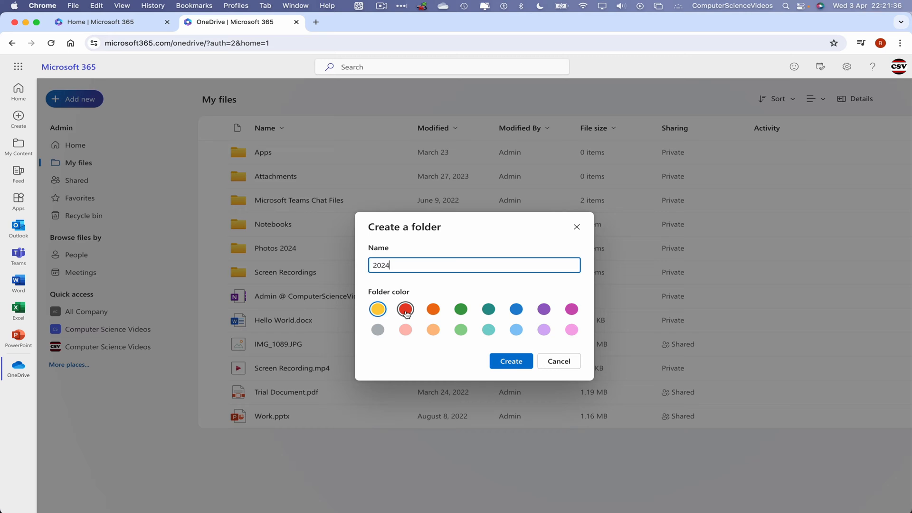
left_click(510, 361)
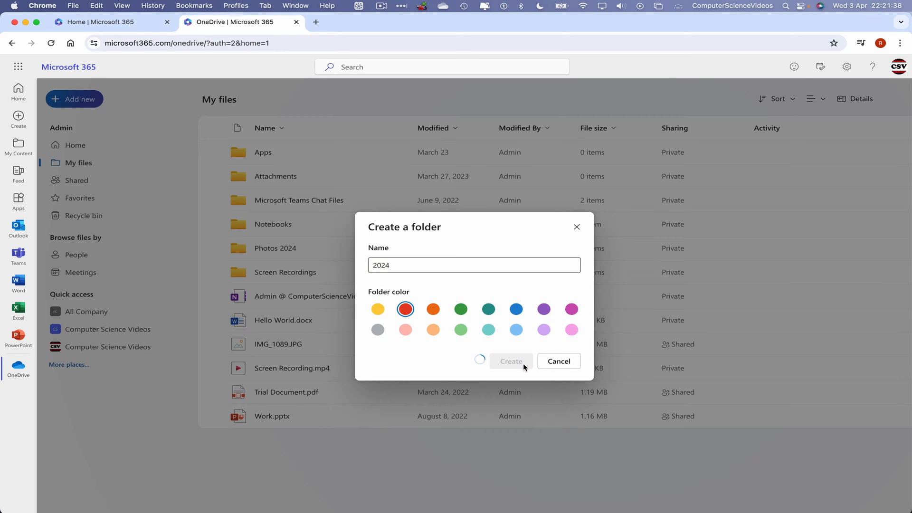
left_click(512, 362)
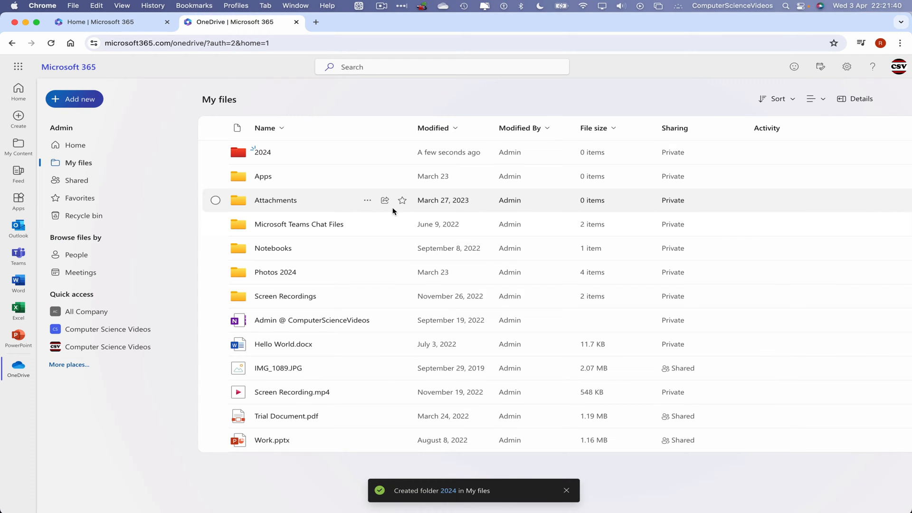
mouse_move(248, 160)
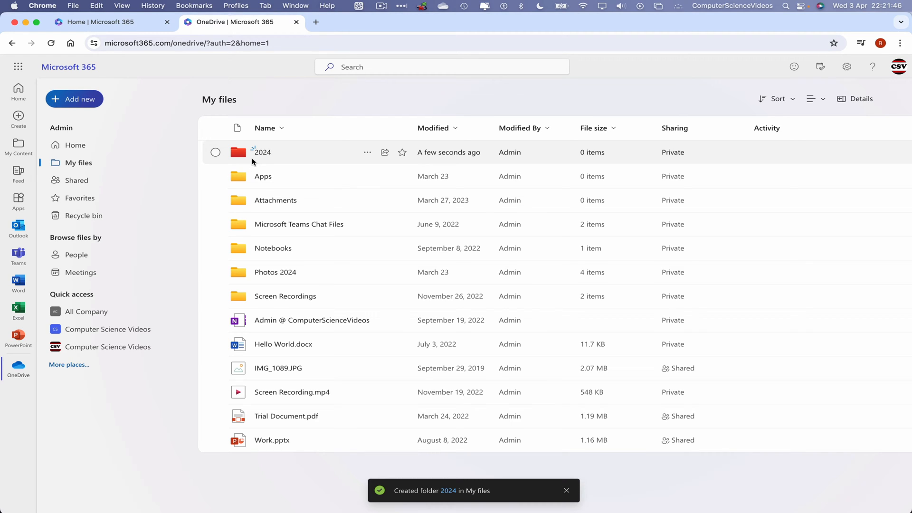
- Open the empty 2024 folder, then quit Google Chrome
double_click(261, 152)
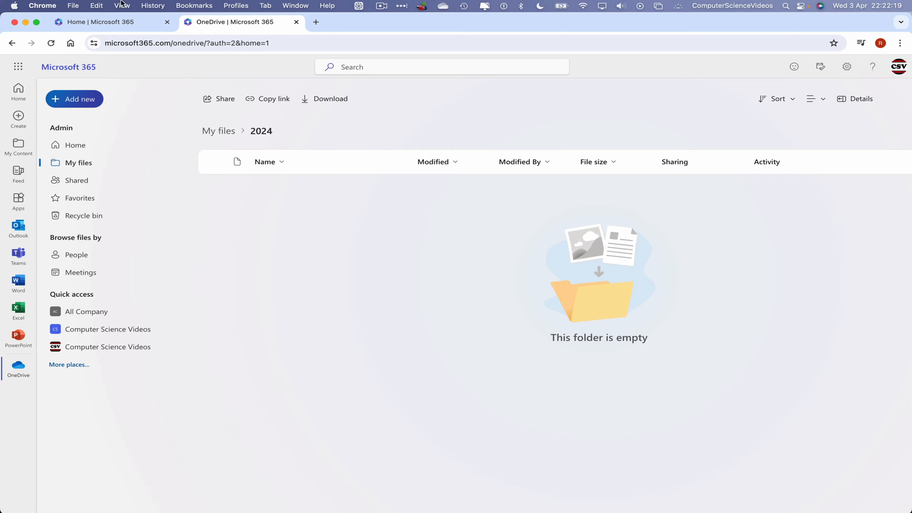
left_click(42, 6)
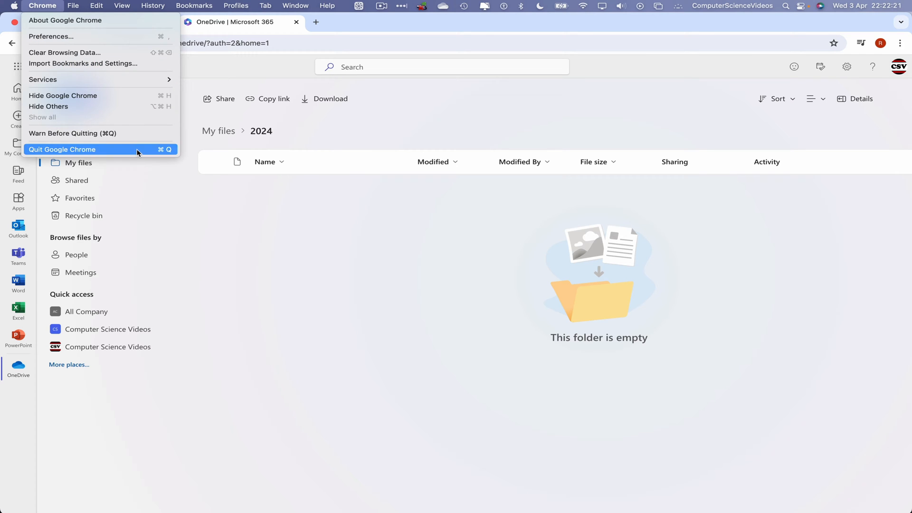
left_click(62, 150)
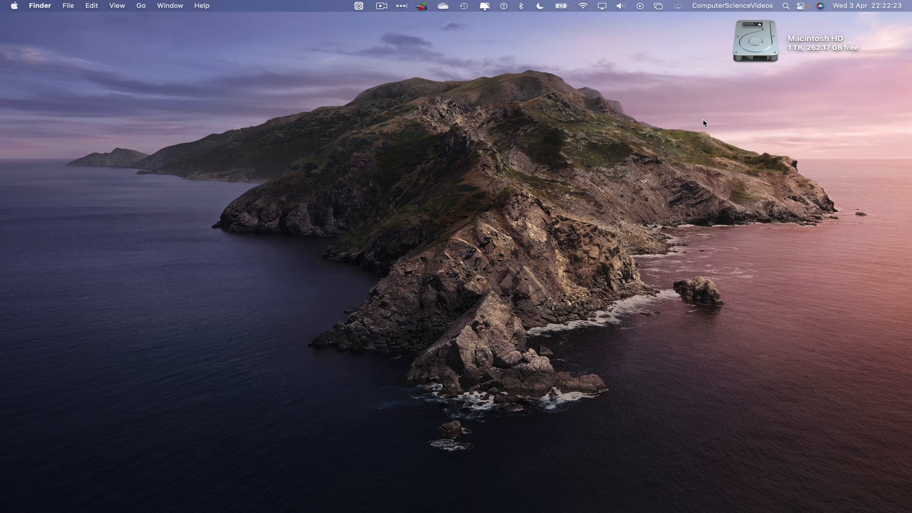